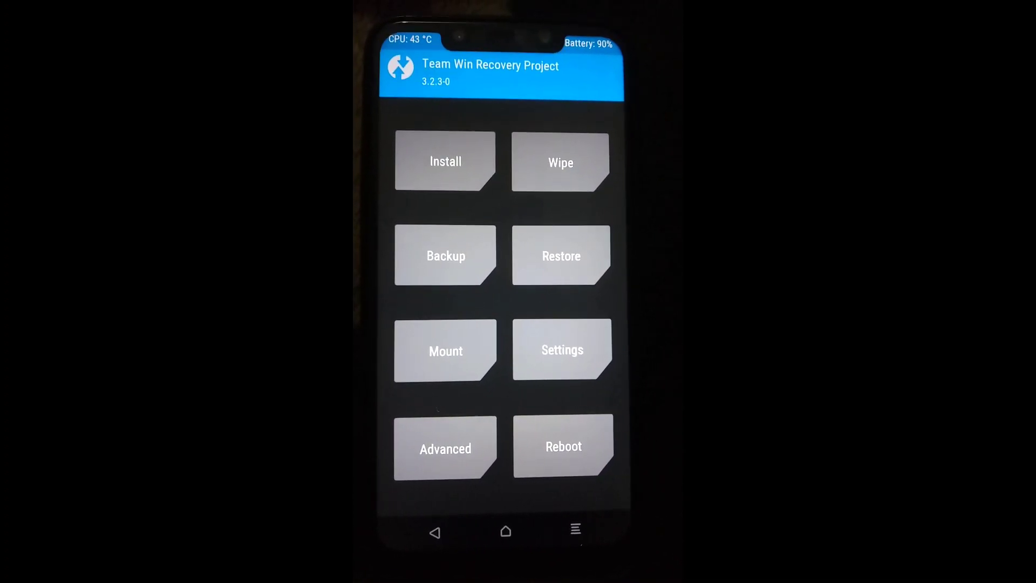
Step: Queue Corvus V 4.5.zip from /sdcard/Download for flashing, then return to the TWRP home menu
{"action": "left_click", "coordinate": [559, 162]}
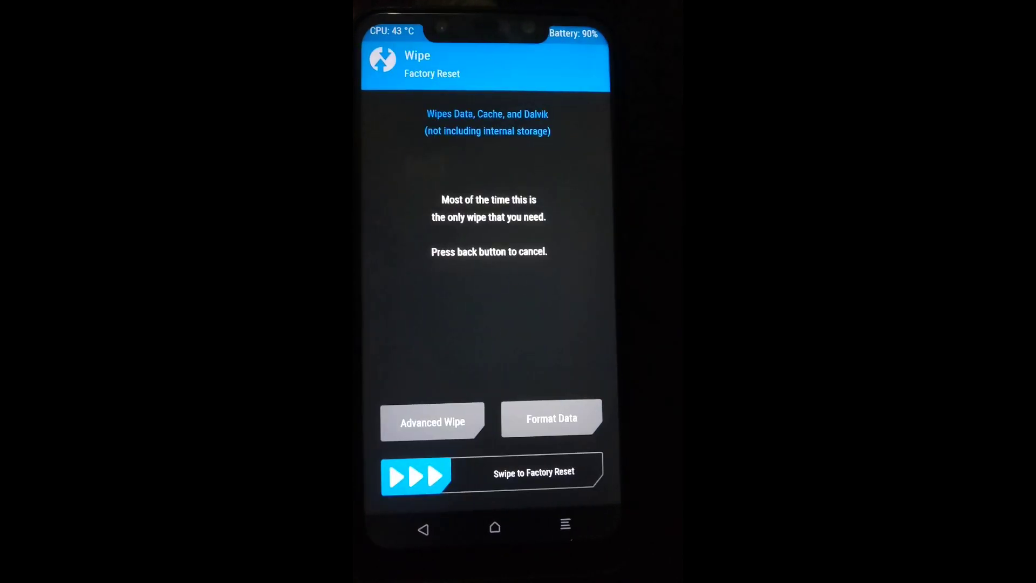
{"action": "left_click", "coordinate": [432, 420]}
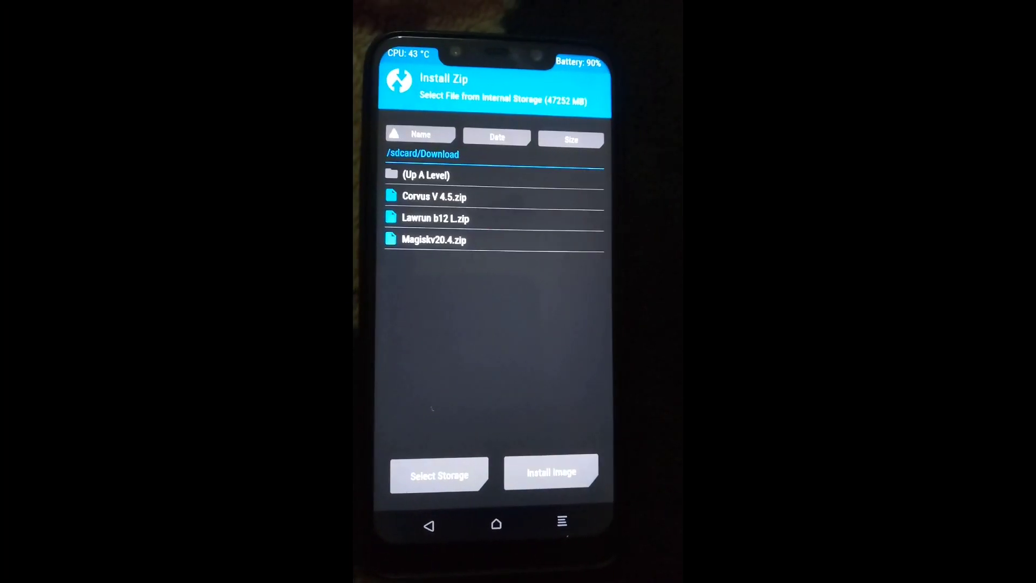
{"action": "left_click", "coordinate": [433, 197]}
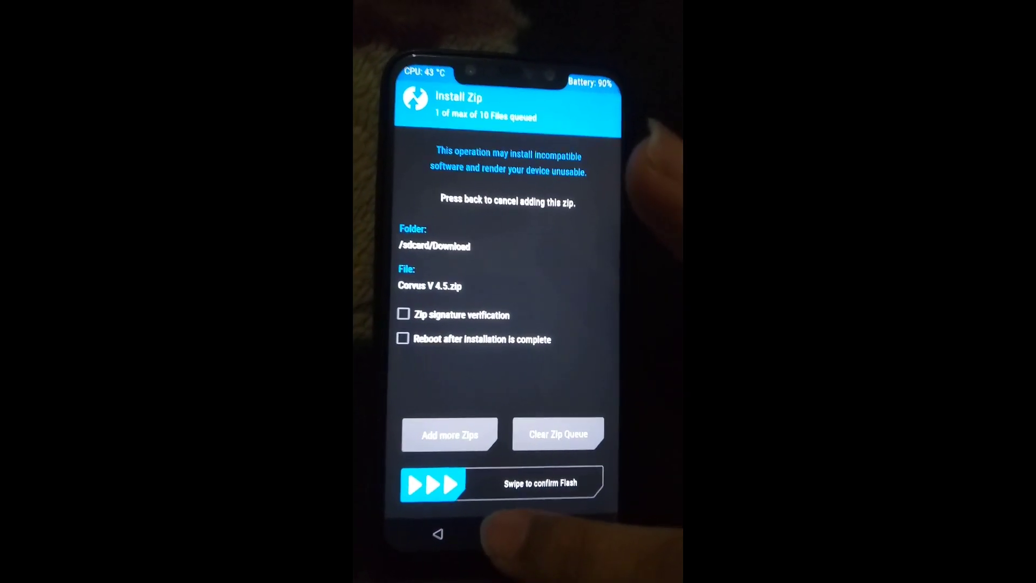
{"action": "left_click", "coordinate": [437, 533]}
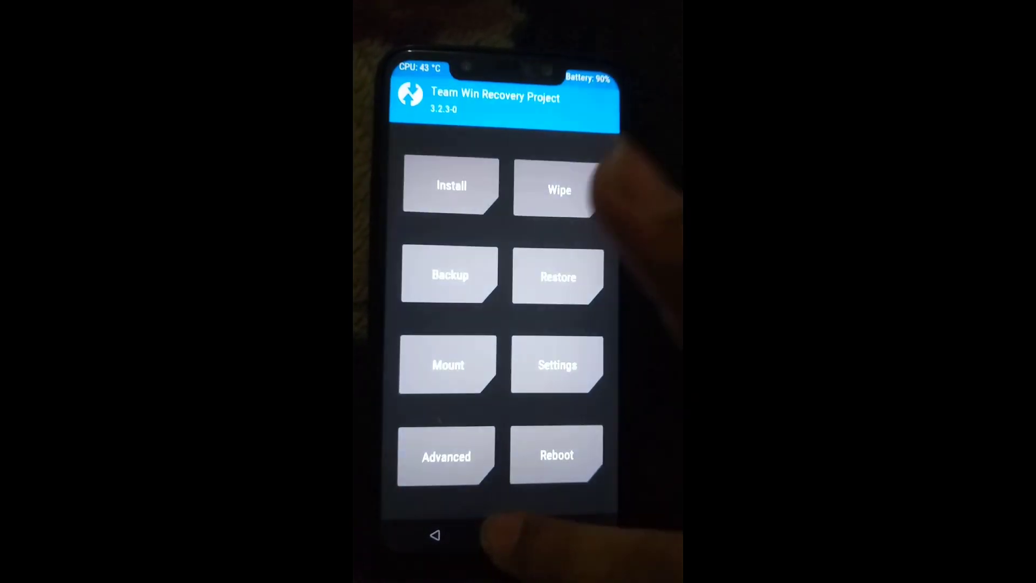
Step: Open TWRP's Reboot screen showing the Install TWRP App prompt
{"action": "left_click", "coordinate": [450, 185]}
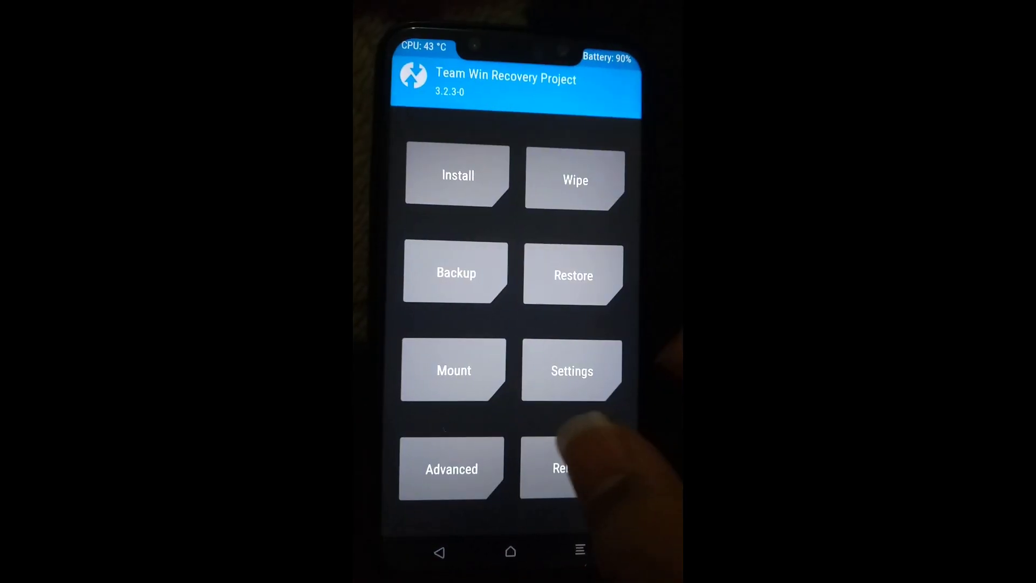
{"action": "left_click", "coordinate": [562, 469]}
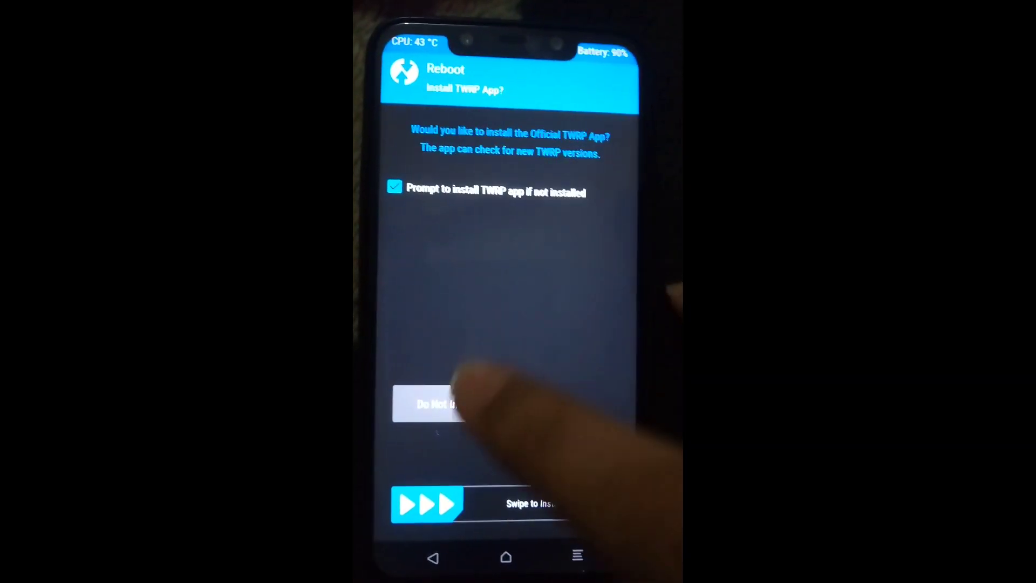